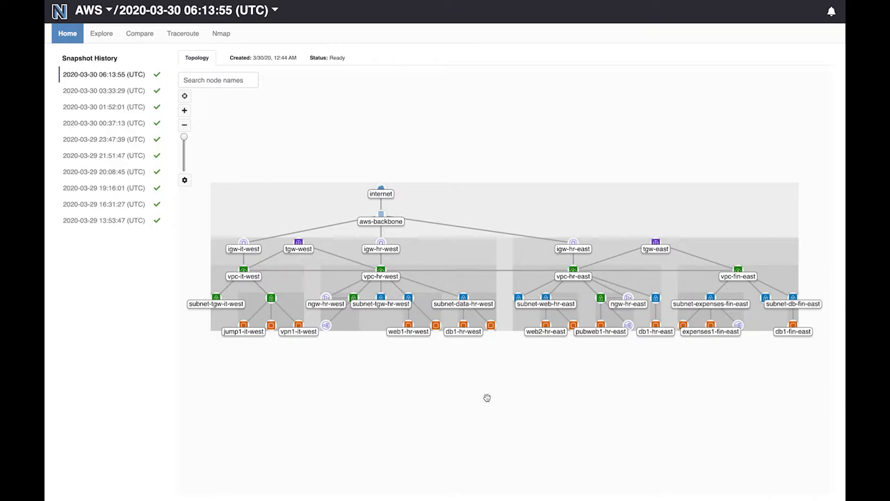
mouse_move(503, 388)
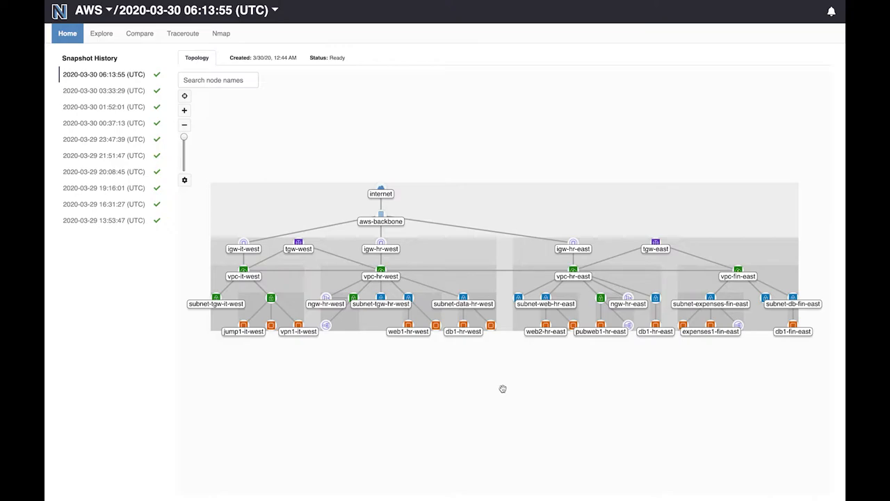
mouse_move(432, 251)
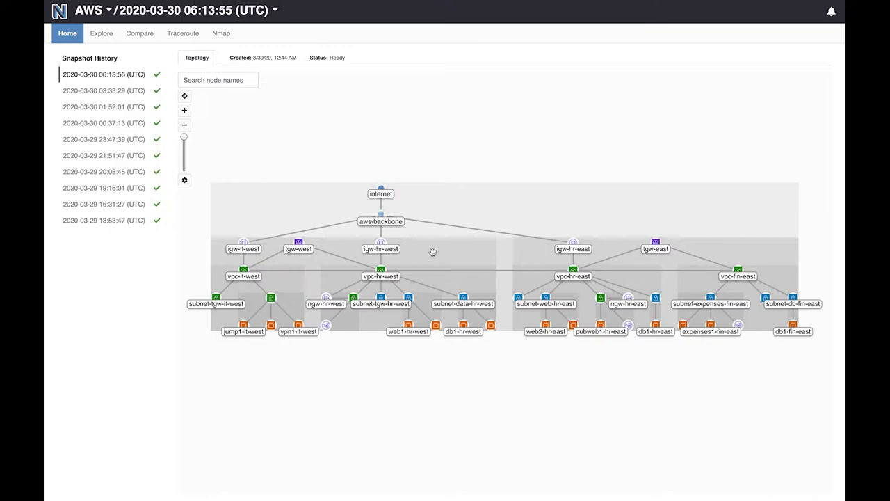
mouse_move(685, 237)
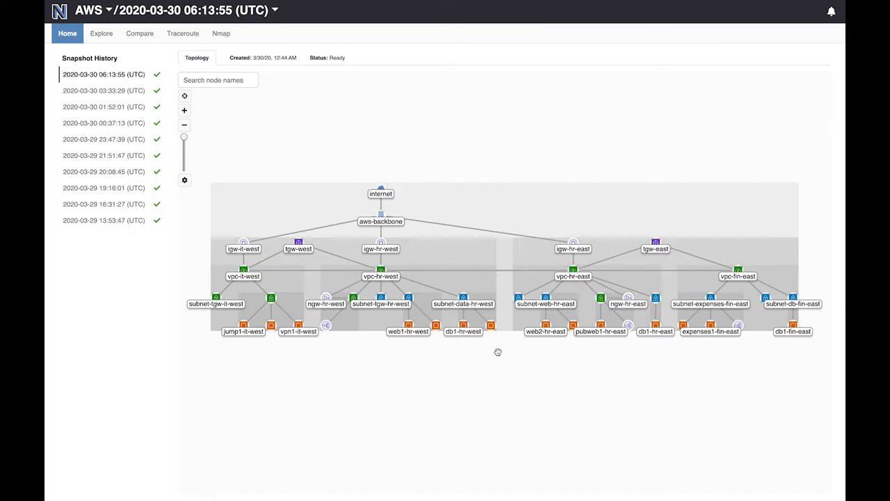
mouse_move(350, 338)
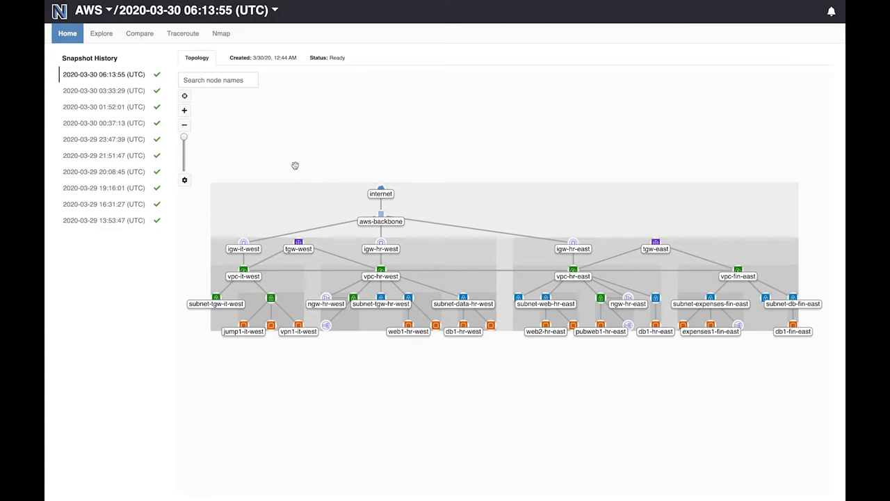
mouse_move(276, 166)
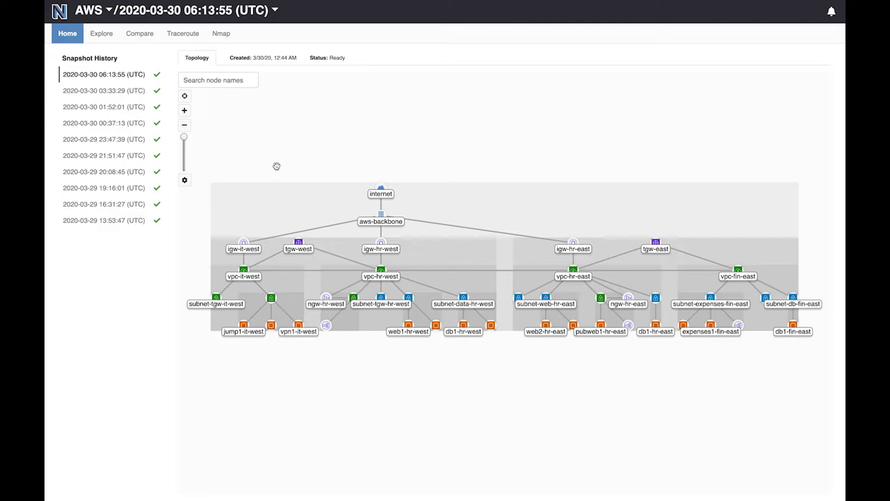
mouse_move(139, 251)
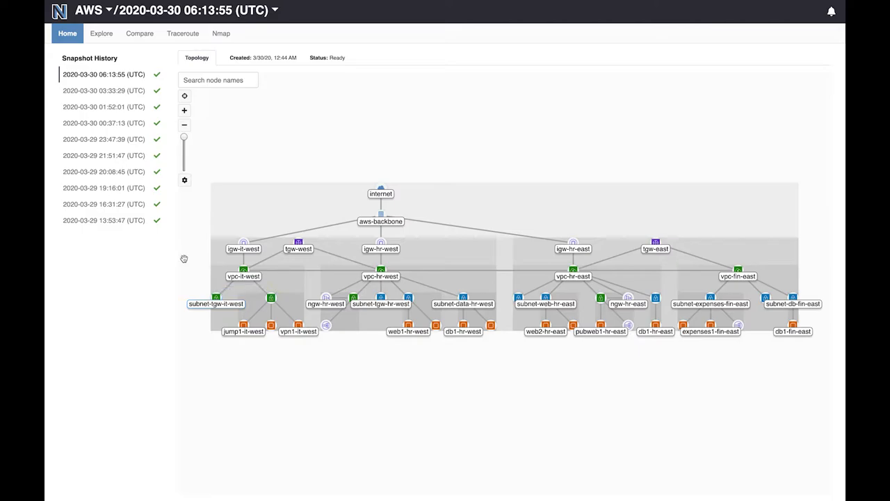
- Show the comparison of snapshot 06:13:55 against 03:33:29 with no reachability changes
click(140, 34)
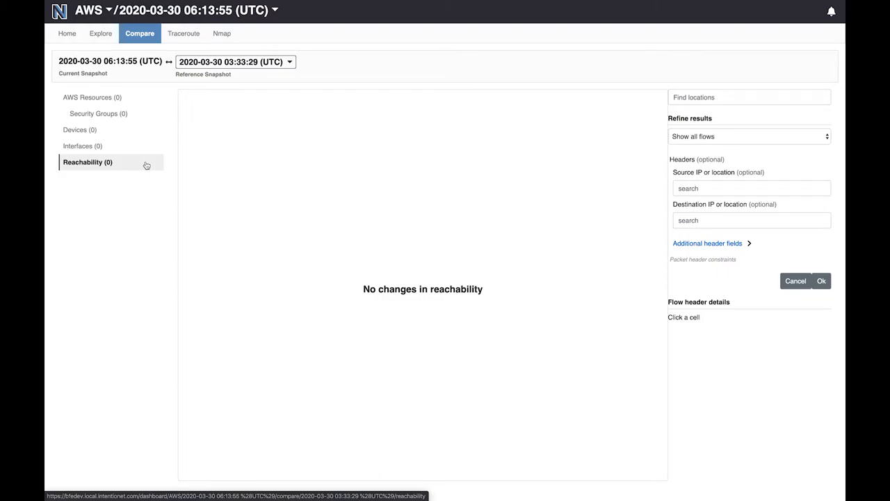
mouse_move(126, 75)
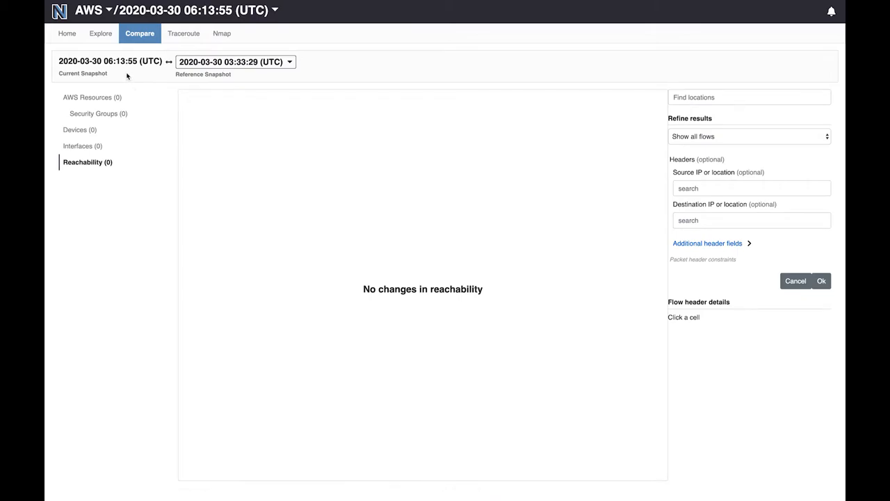
mouse_move(251, 78)
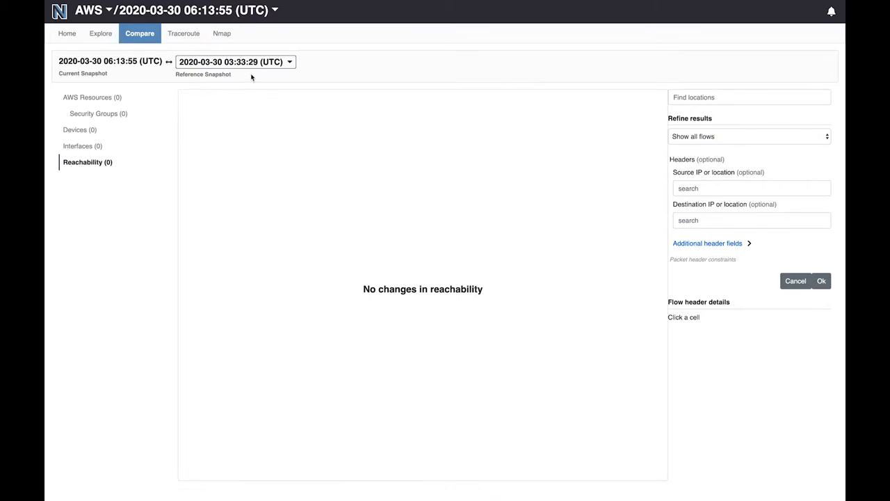
mouse_move(288, 262)
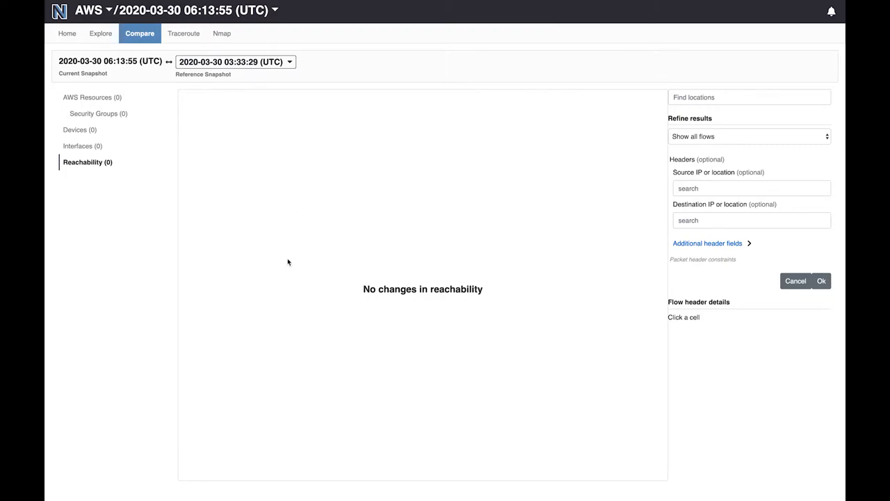
mouse_move(156, 79)
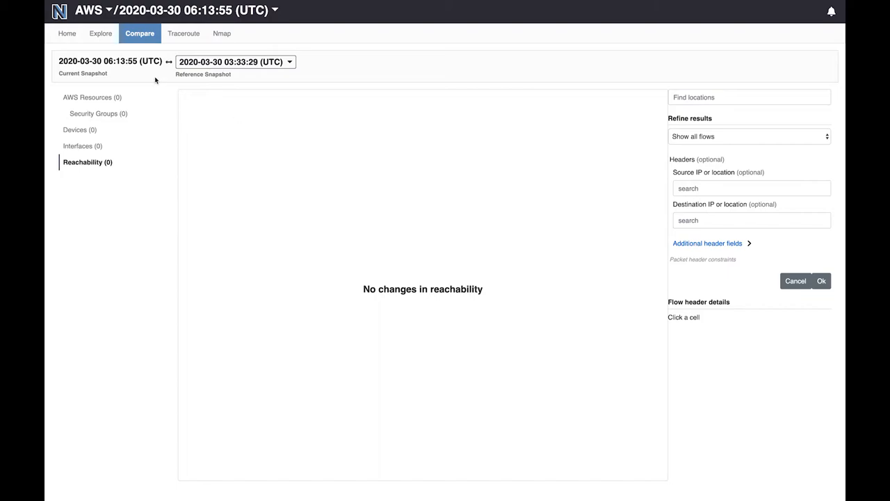
click(235, 62)
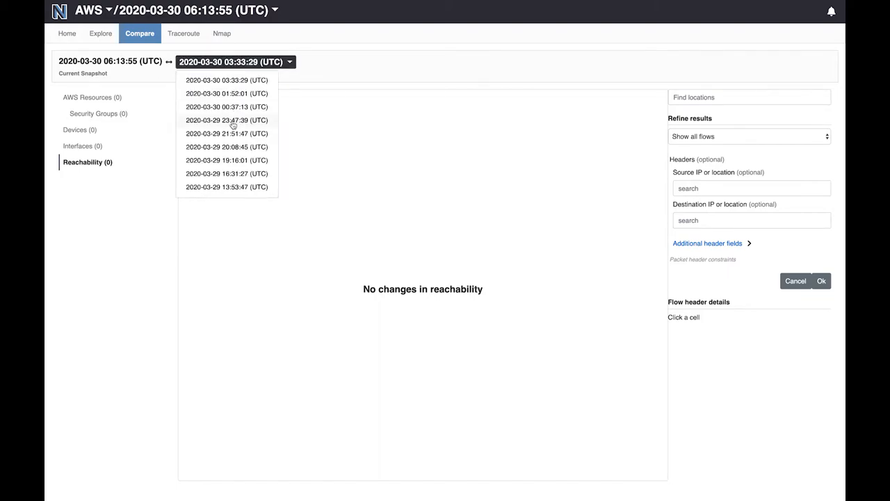
click(225, 119)
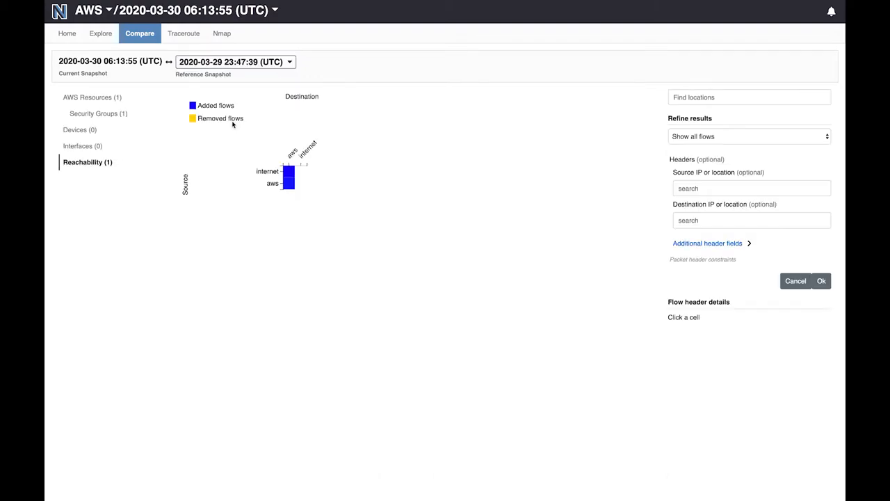
mouse_move(153, 267)
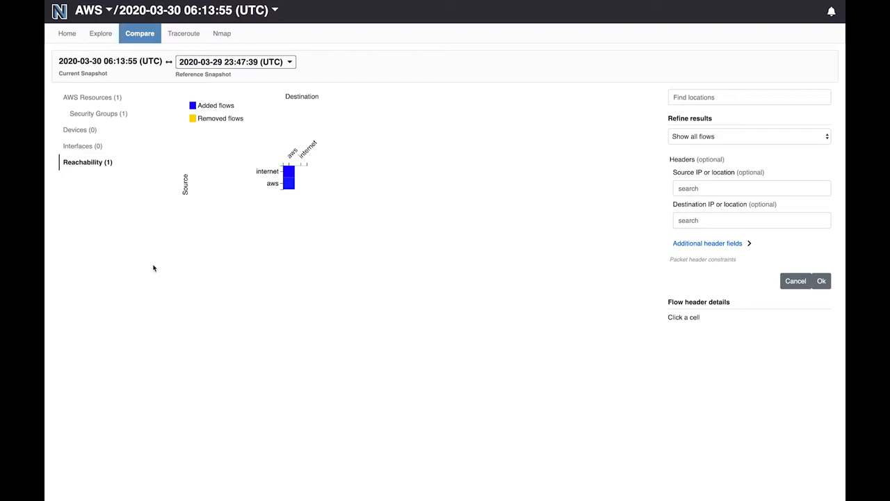
mouse_move(256, 192)
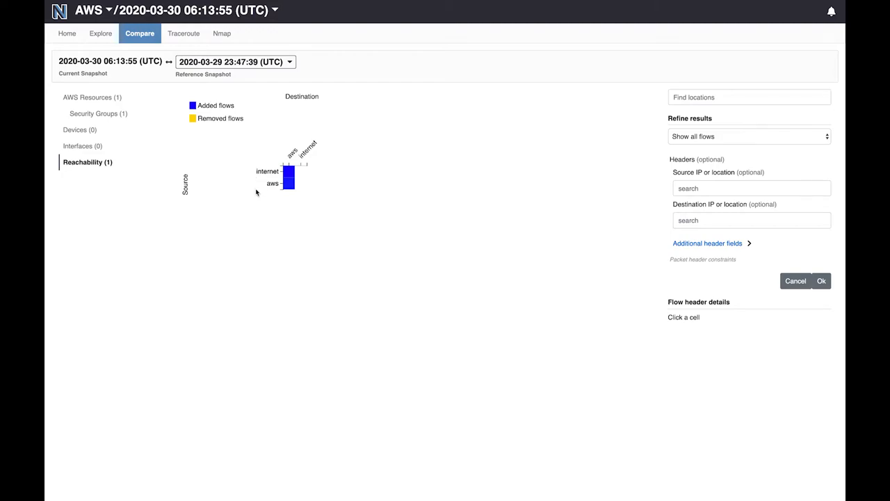
mouse_move(257, 184)
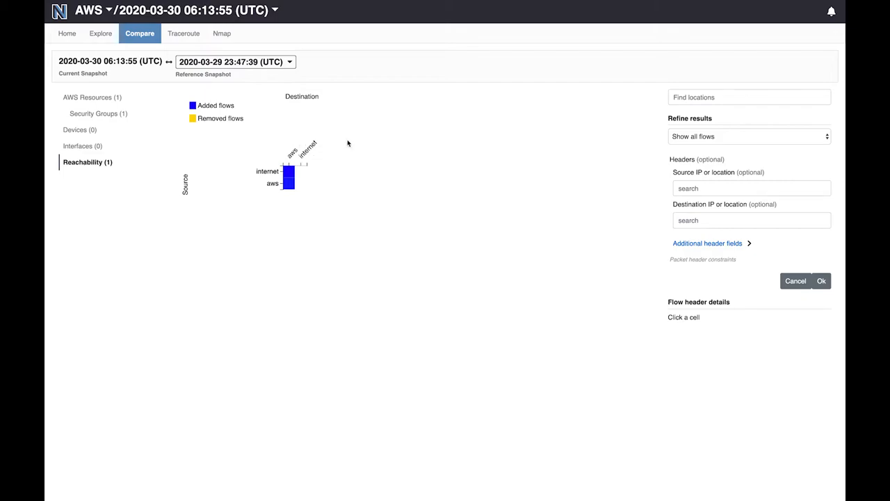
mouse_move(238, 150)
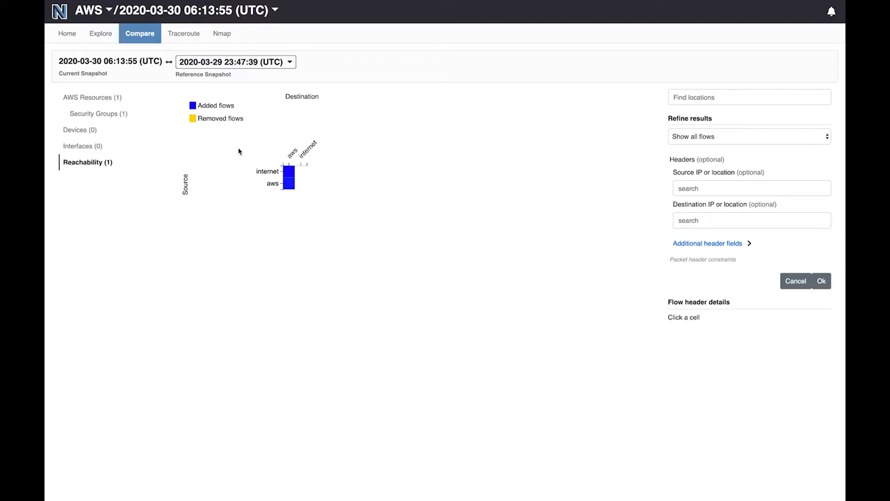
mouse_move(220, 131)
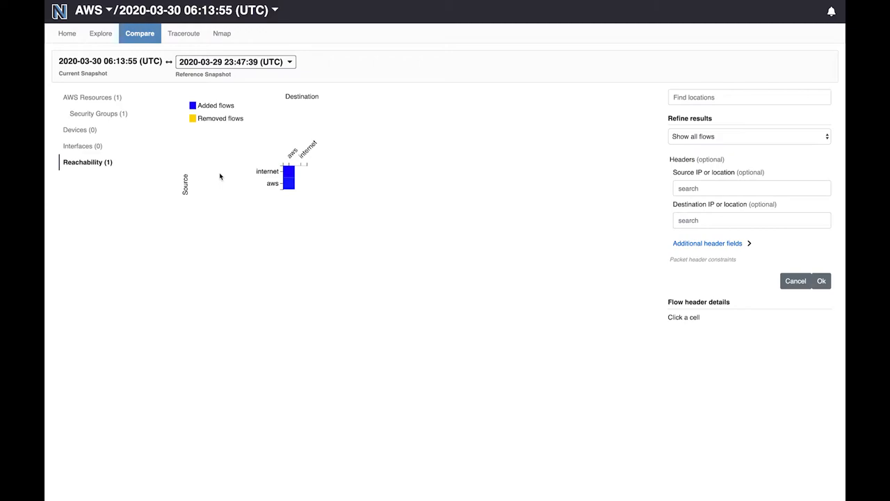
mouse_move(245, 206)
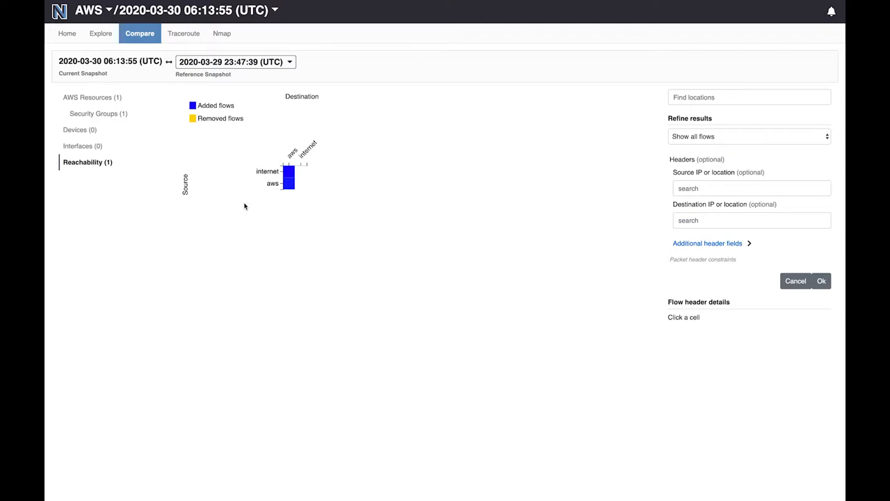
mouse_move(273, 177)
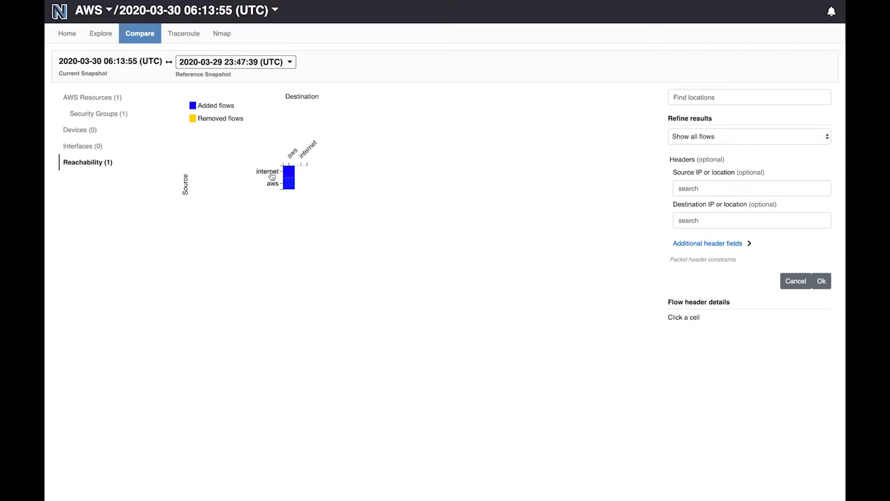
mouse_move(300, 150)
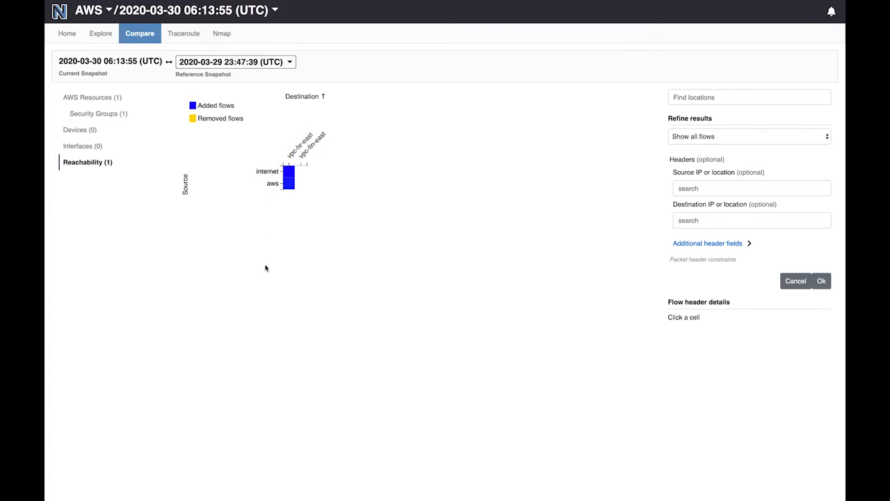
mouse_move(323, 173)
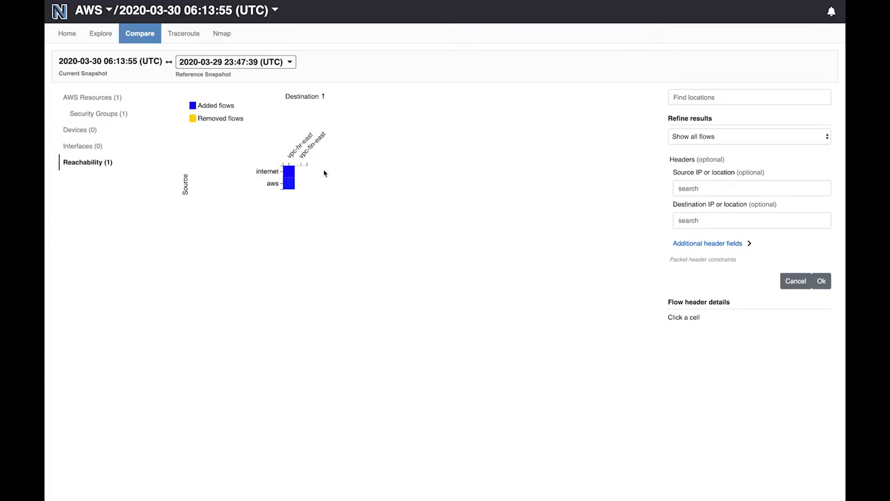
mouse_move(312, 153)
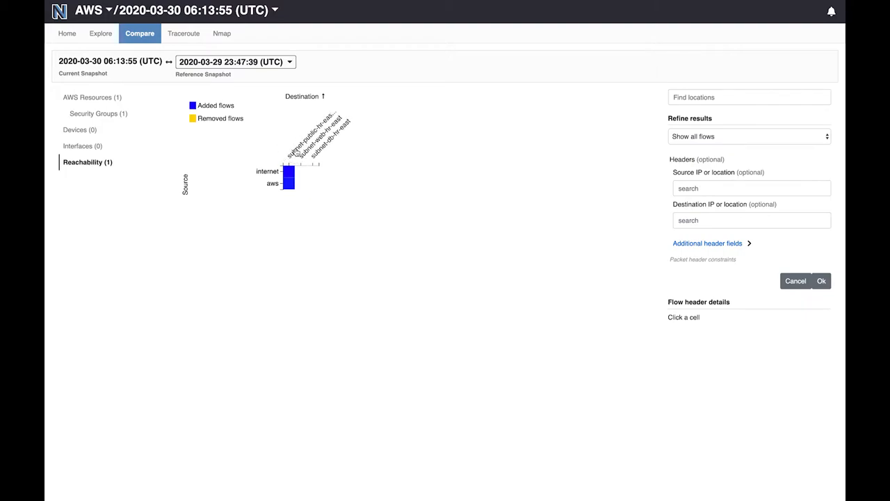
mouse_move(278, 148)
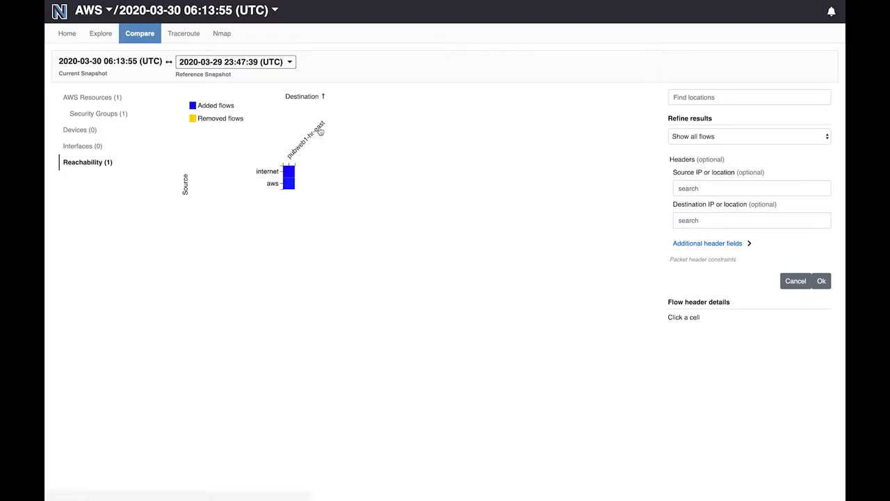
mouse_move(301, 156)
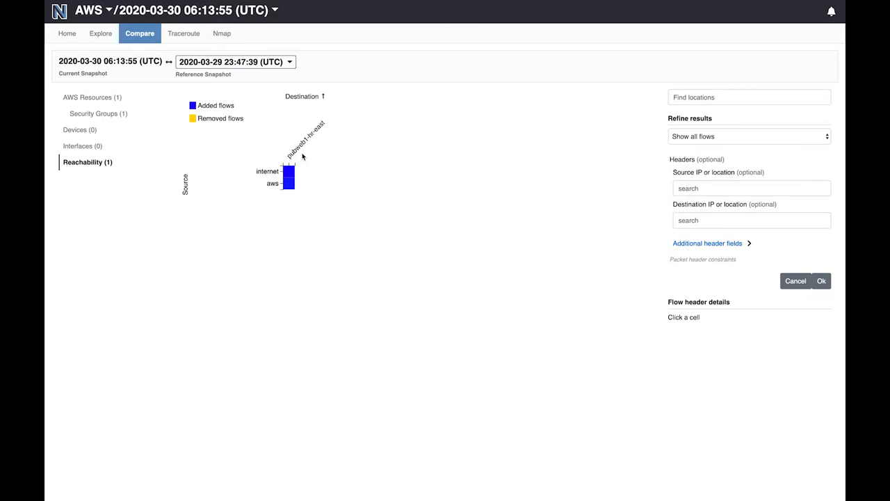
mouse_move(303, 153)
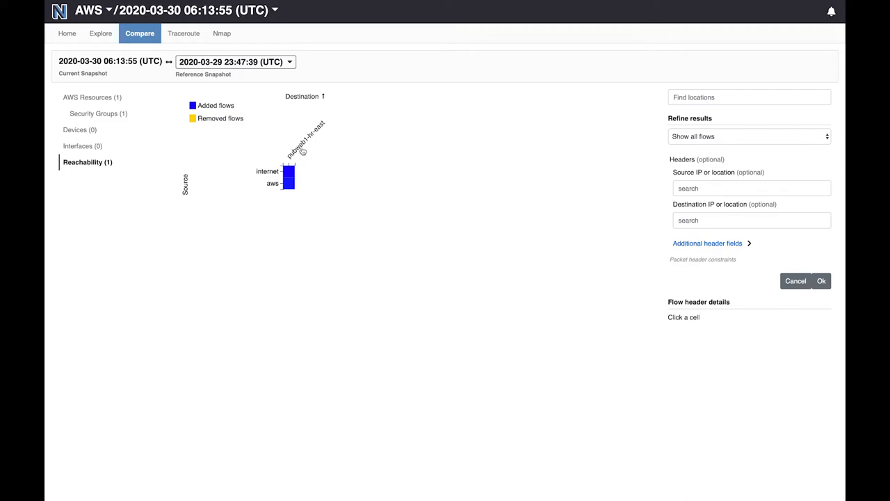
mouse_move(326, 187)
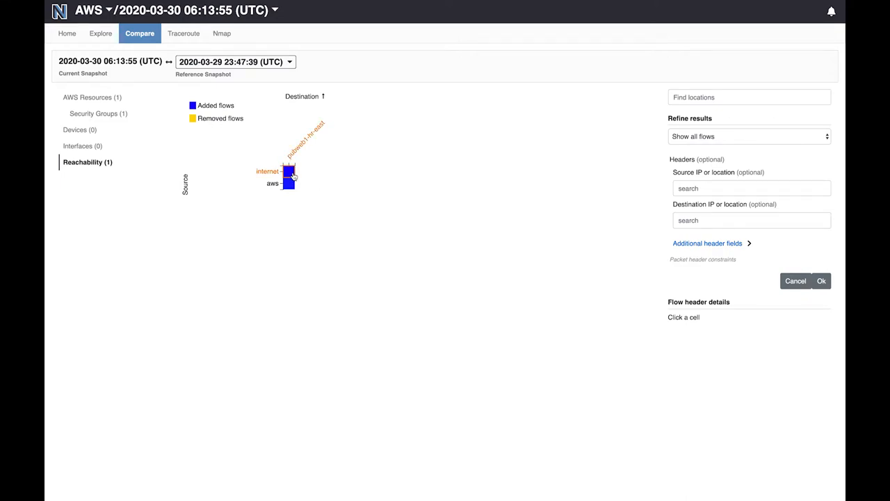
click(290, 172)
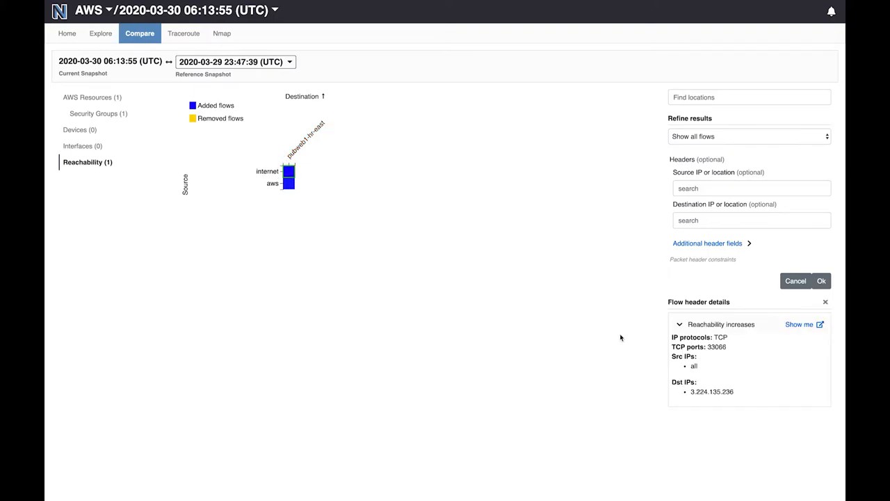
mouse_move(313, 192)
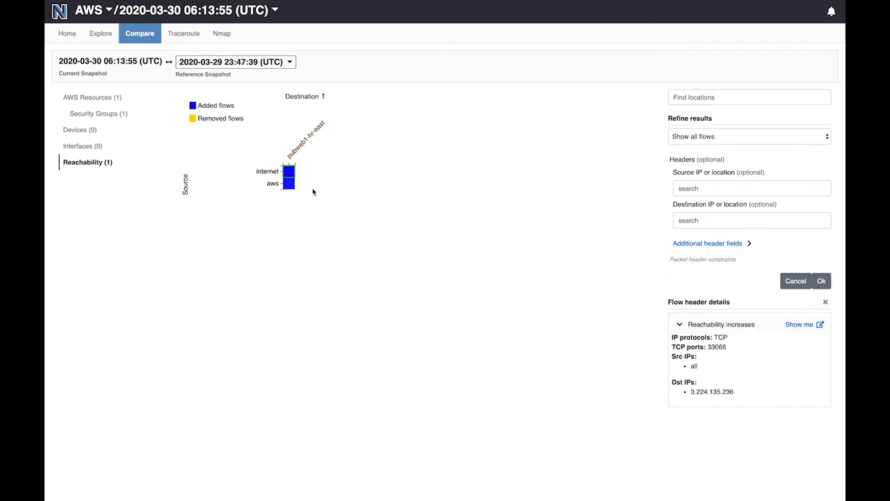
mouse_move(630, 323)
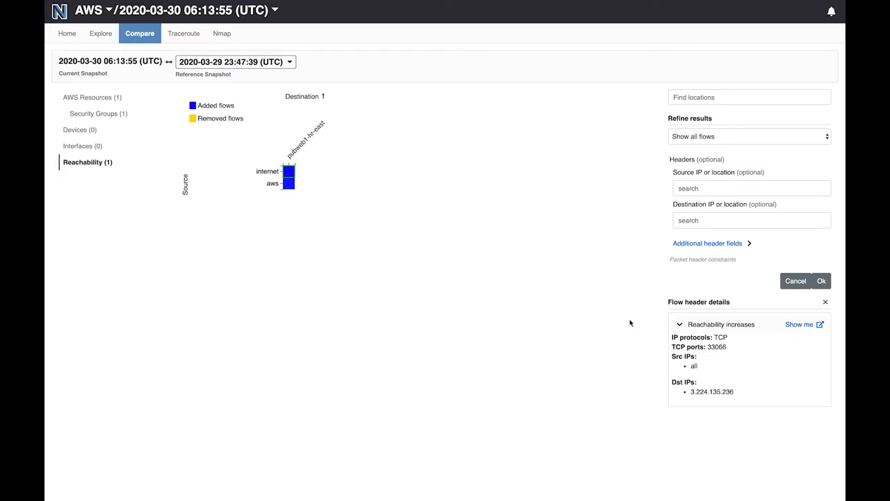
mouse_move(690, 345)
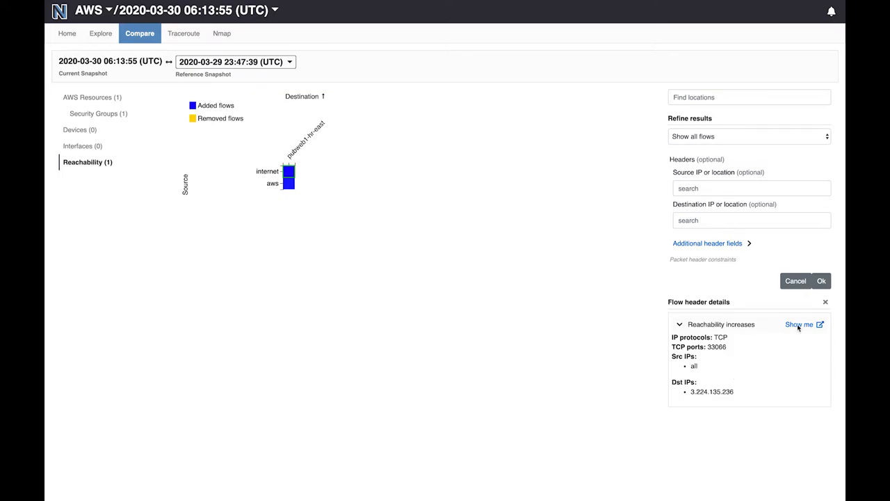
- Trace the TCP 33066 flow from 8.8.8.8 to 3.224.135.236 and view both snapshots' path diagrams
click(798, 324)
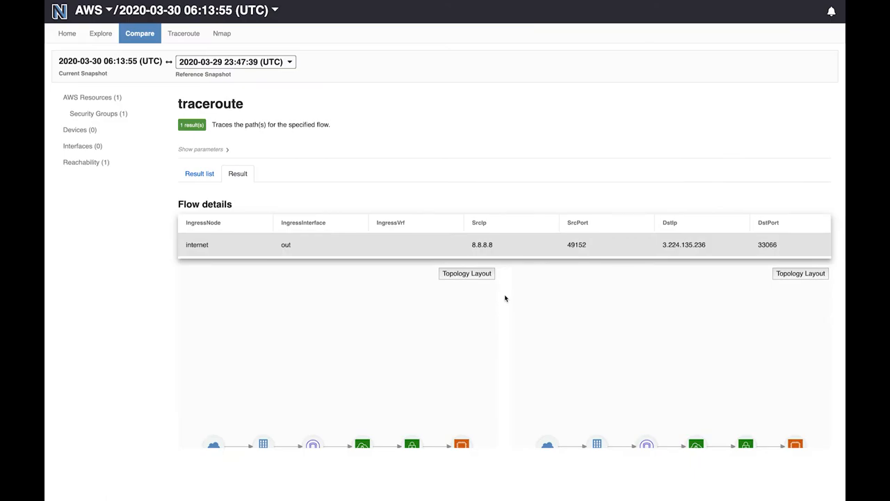
mouse_move(501, 310)
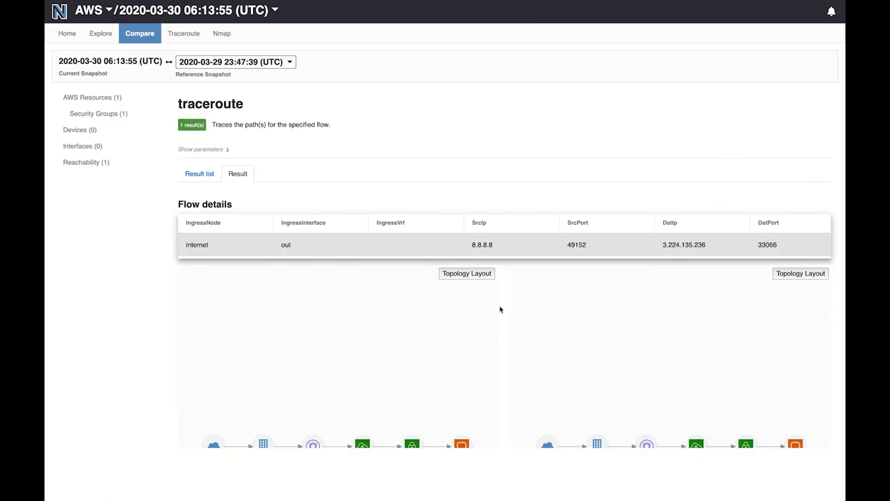
scroll(down, 3)
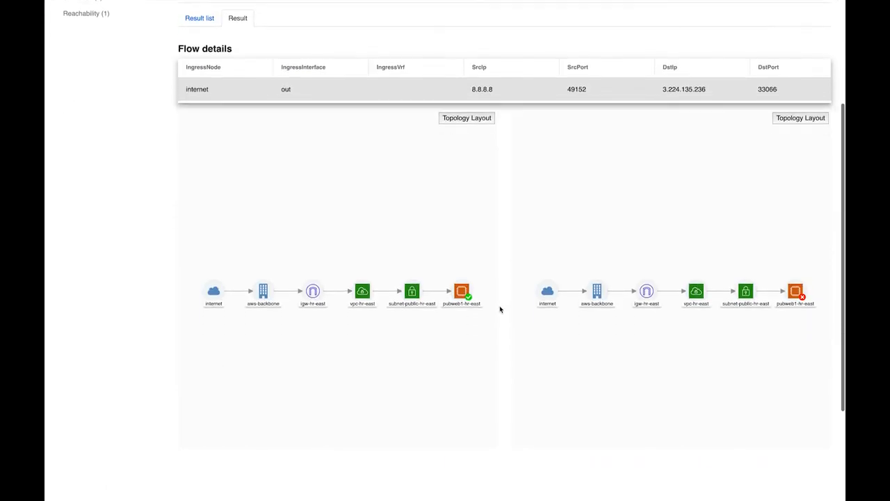
scroll(down, 3)
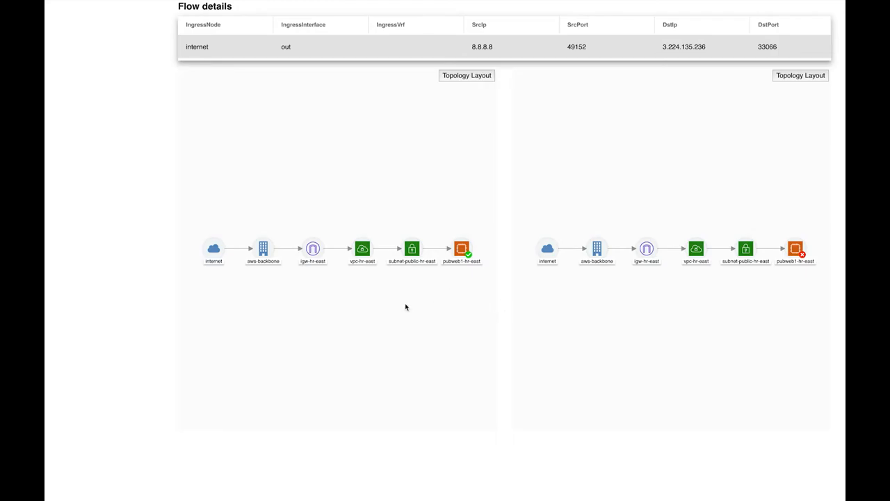
mouse_move(608, 287)
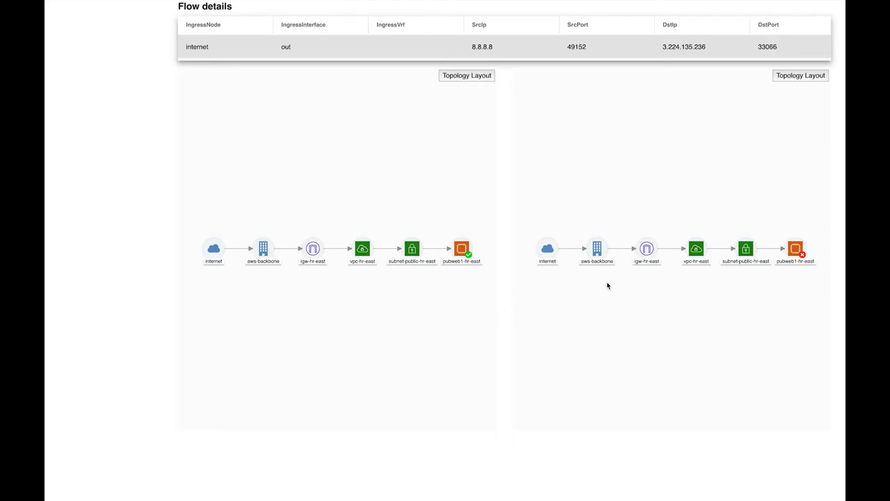
mouse_move(534, 291)
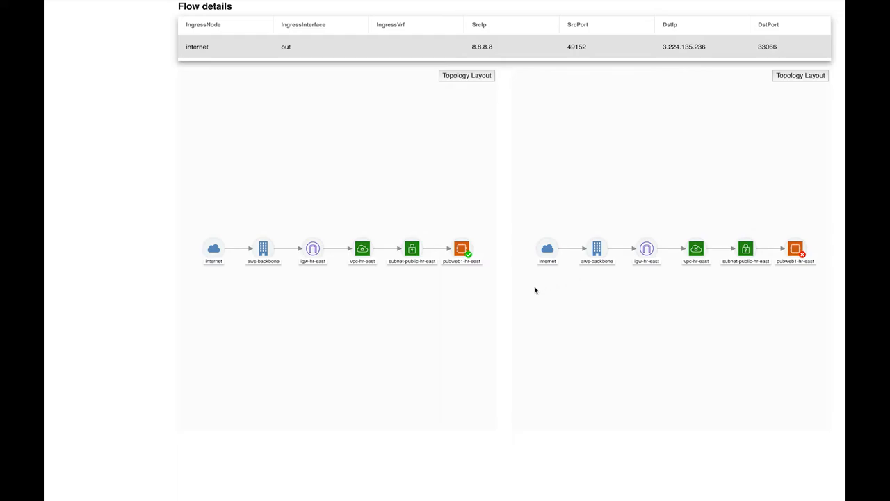
mouse_move(512, 298)
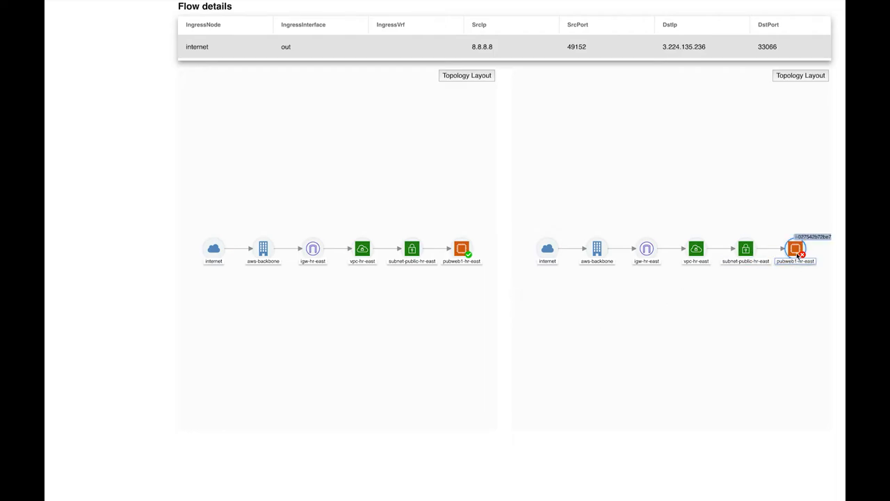
- Inspect the pubweb1-hr-east hop filter verdicts and view the testFilters rule permitting the flow
click(796, 248)
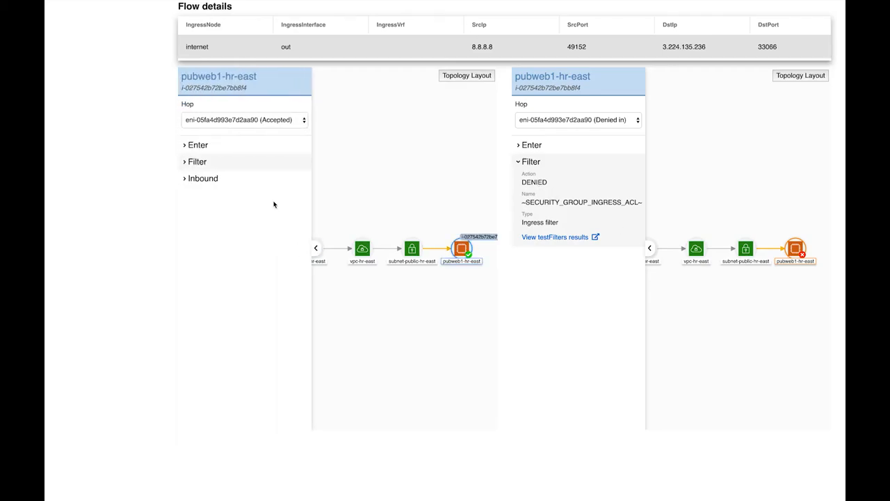
click(197, 161)
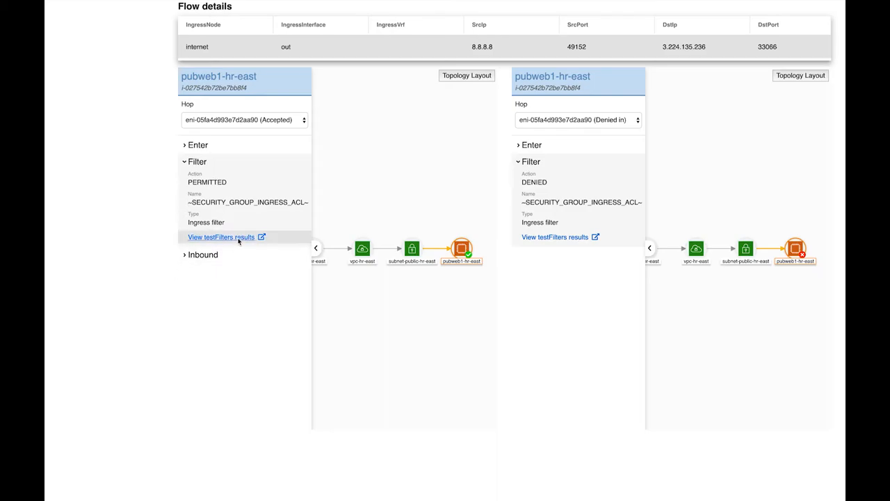
click(221, 236)
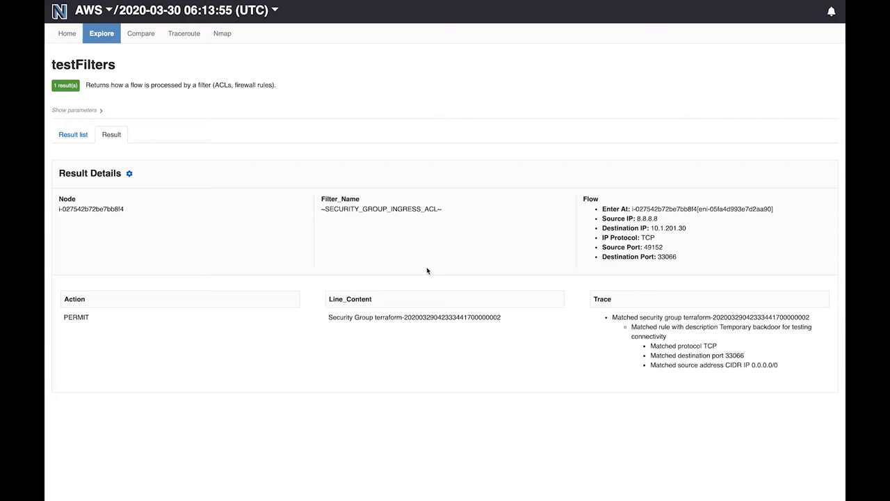
mouse_move(571, 328)
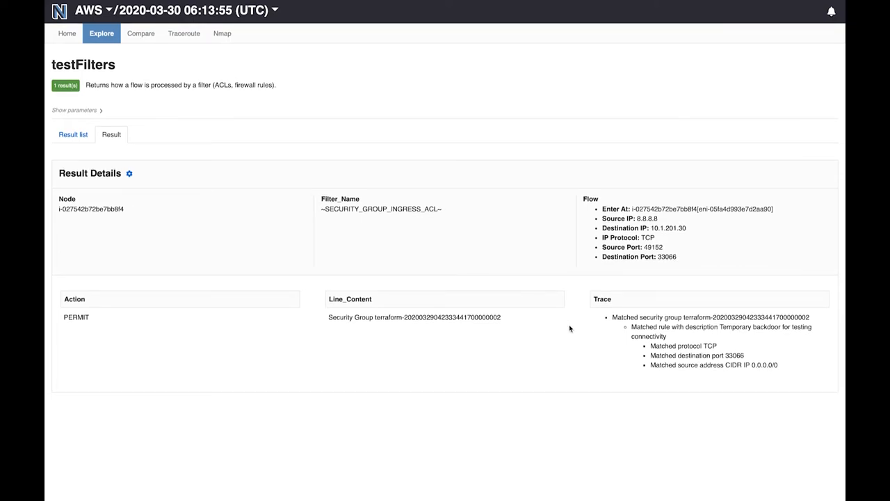
mouse_move(415, 319)
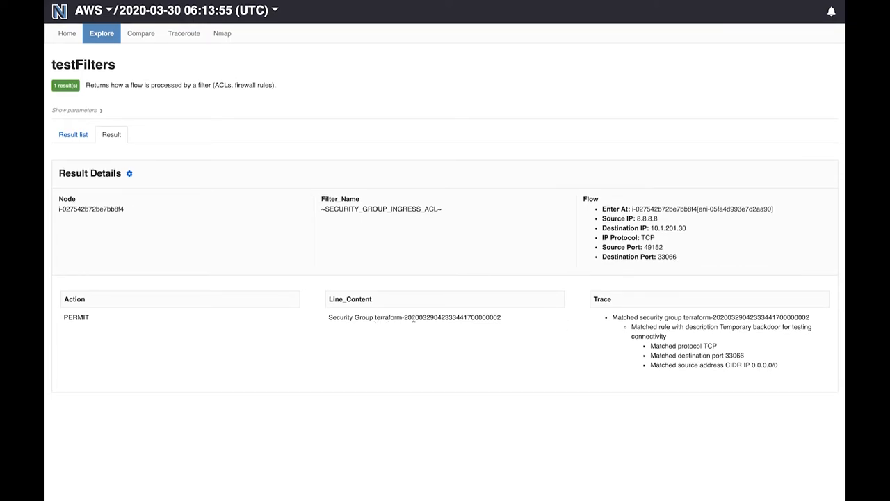
mouse_move(584, 343)
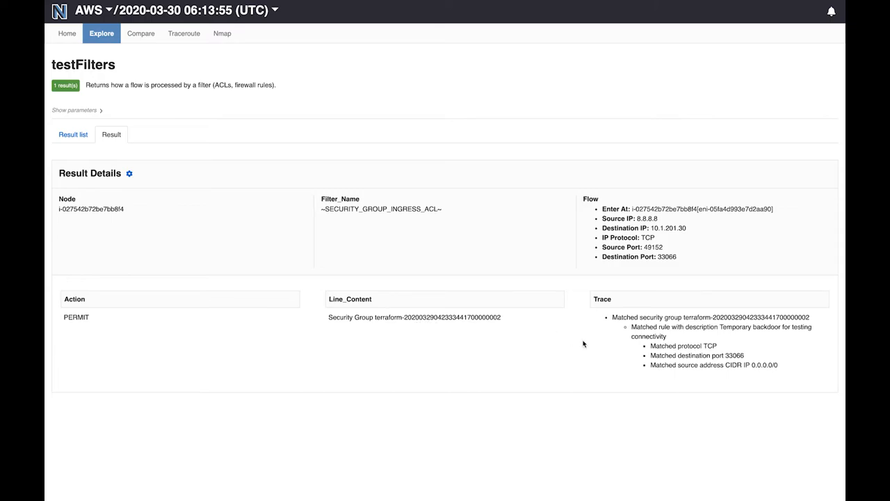
mouse_move(695, 329)
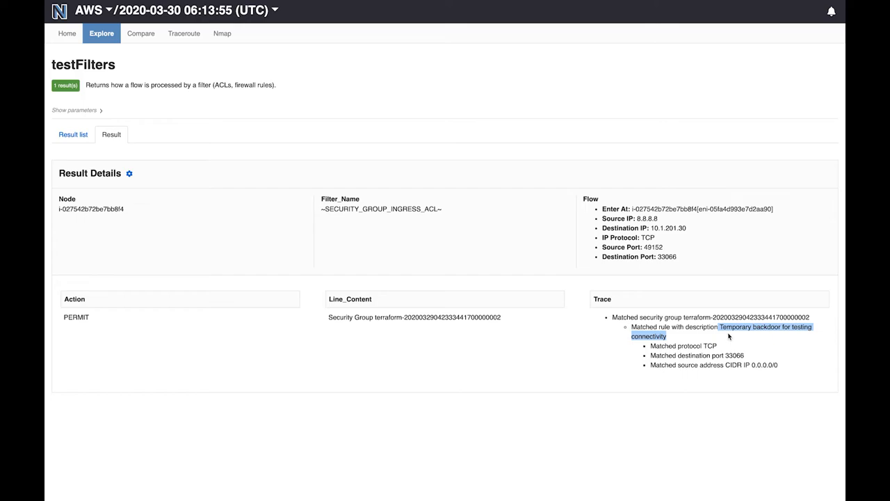
mouse_move(587, 373)
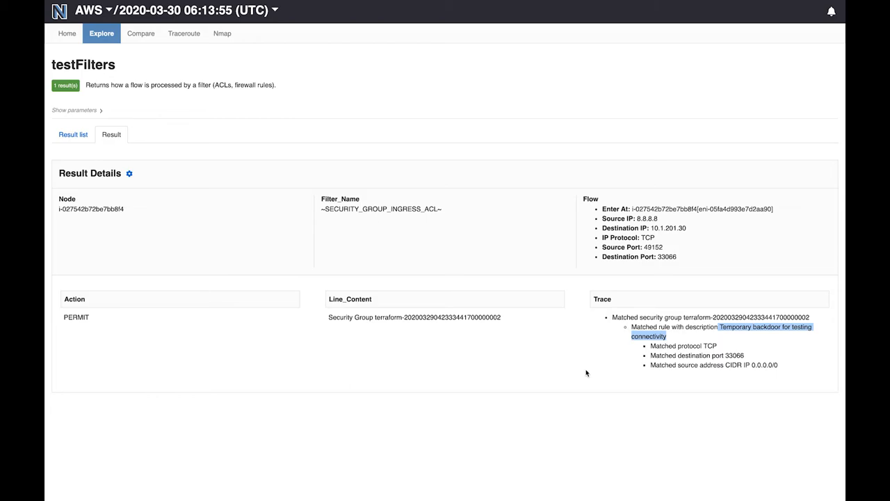
- Return to the Security Groups comparison of 01:52:01 against 23:47:39 showing the inbound TCP 33066 rule
click(139, 34)
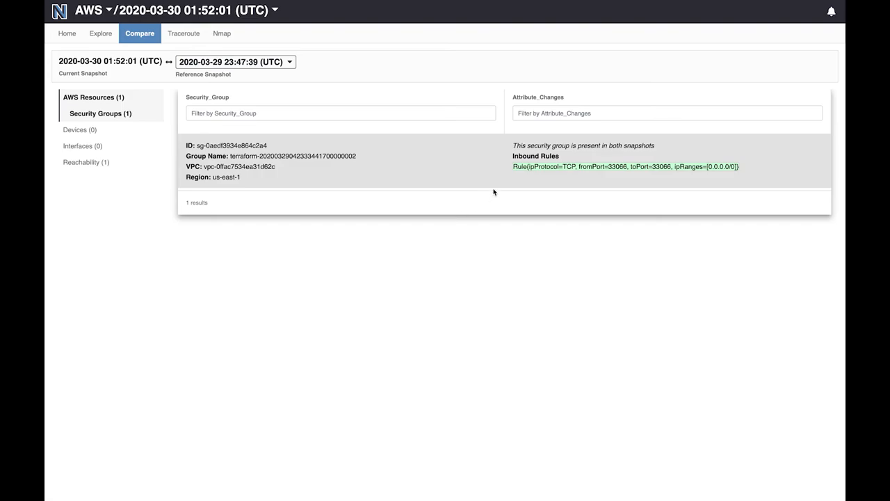
mouse_move(522, 173)
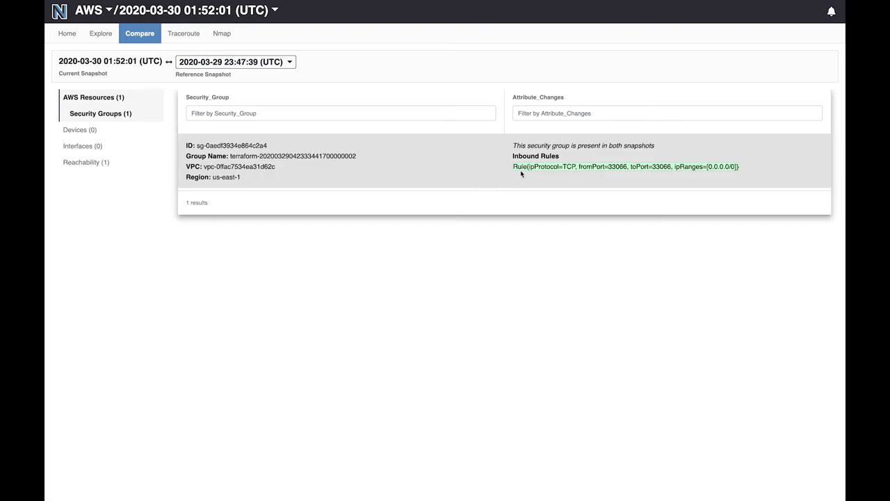
mouse_move(506, 181)
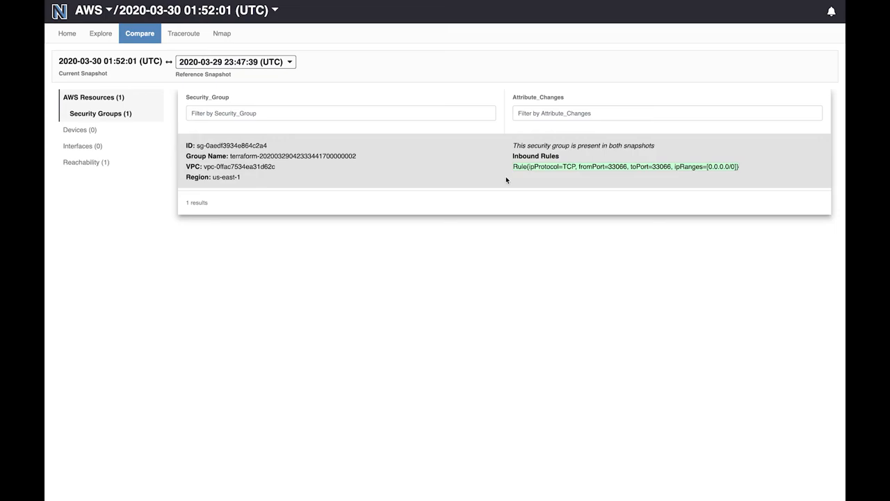
mouse_move(295, 78)
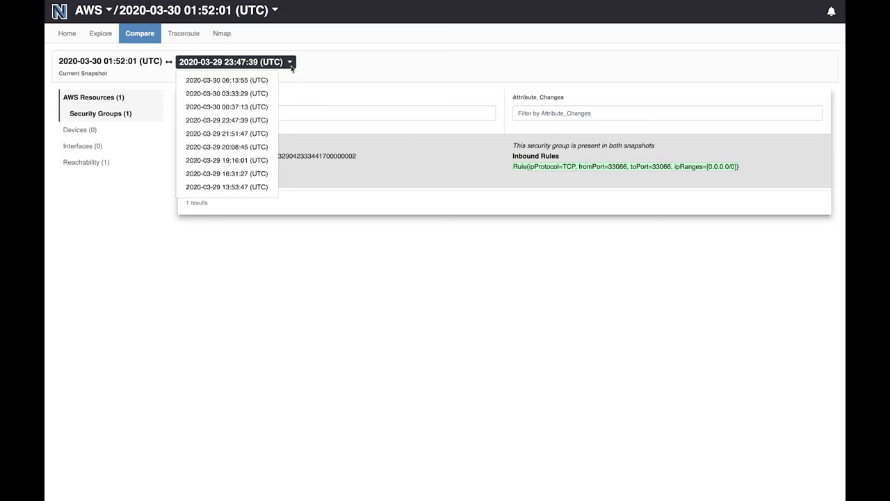
mouse_move(239, 82)
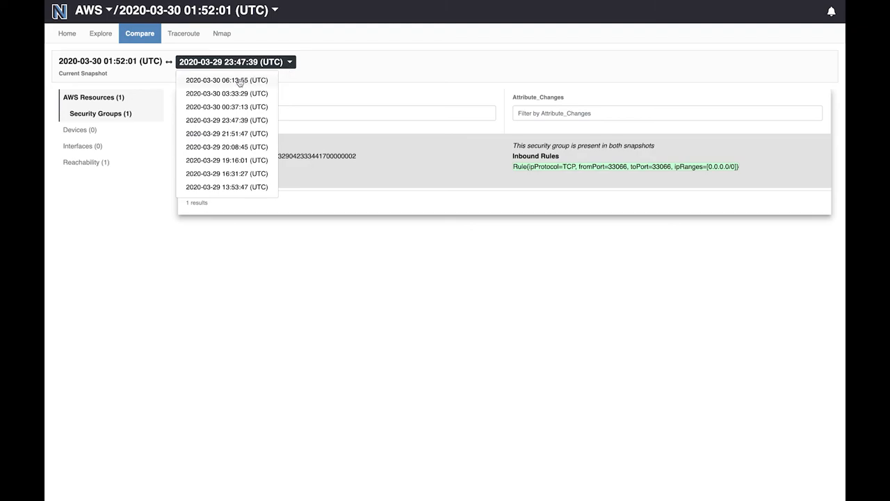
- Check Security Groups against references 06:13:55, 03:33:29 and 00:37:13, the last still listing the TCP 33066 rule
click(226, 79)
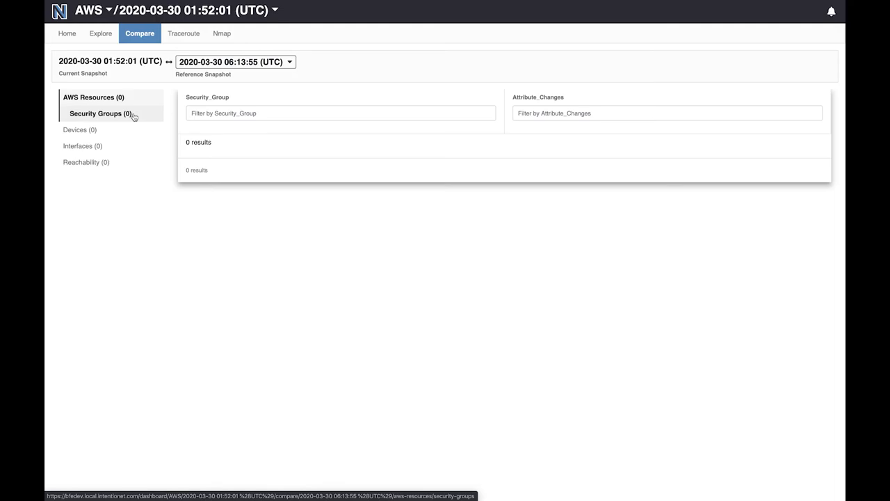
click(235, 61)
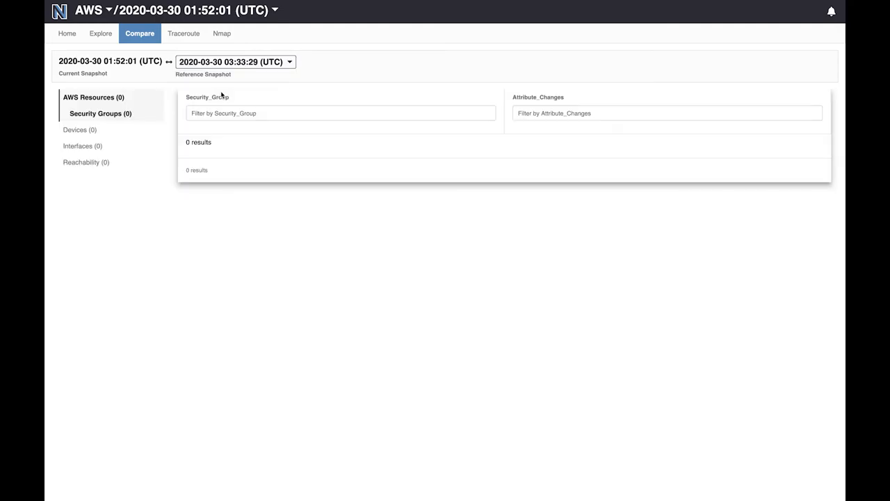
click(235, 61)
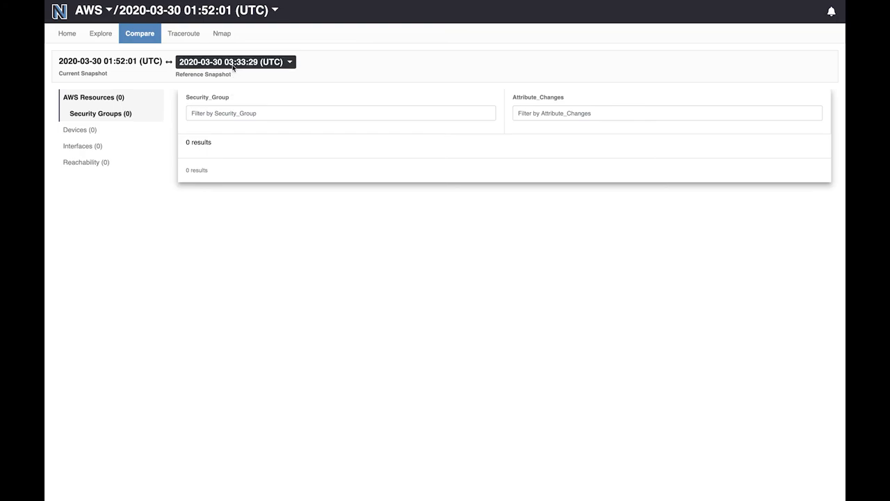
click(235, 61)
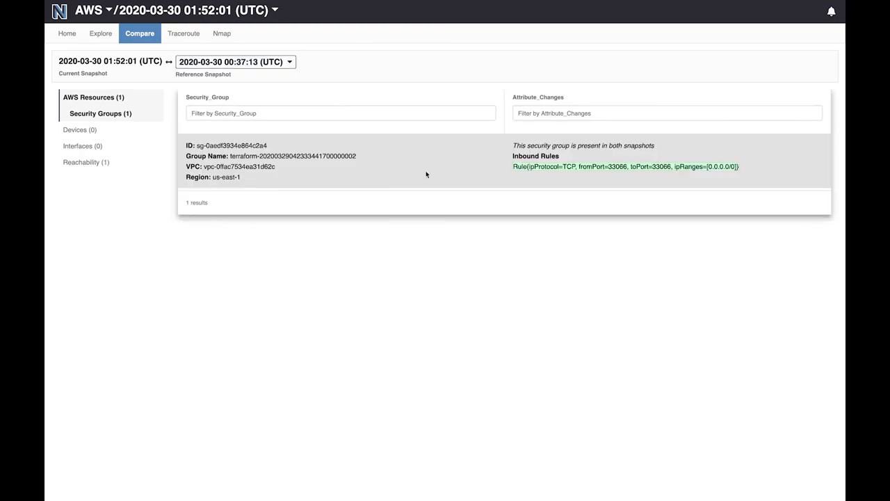
mouse_move(292, 89)
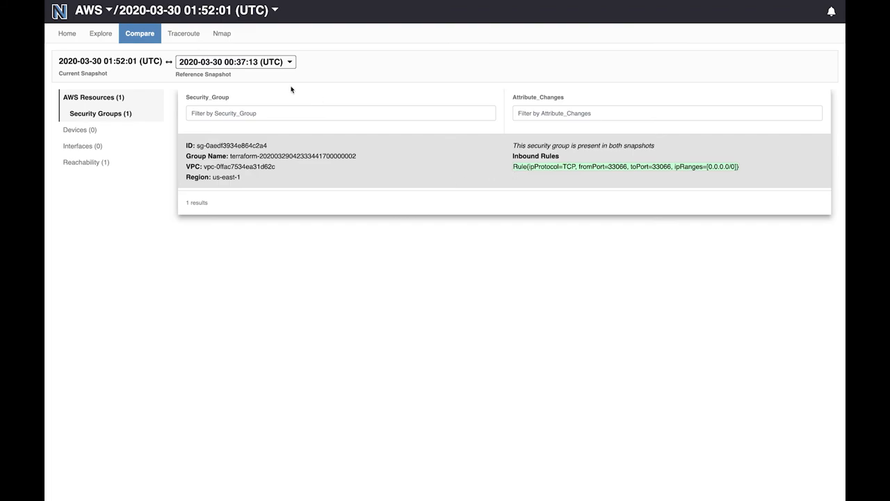
click(235, 61)
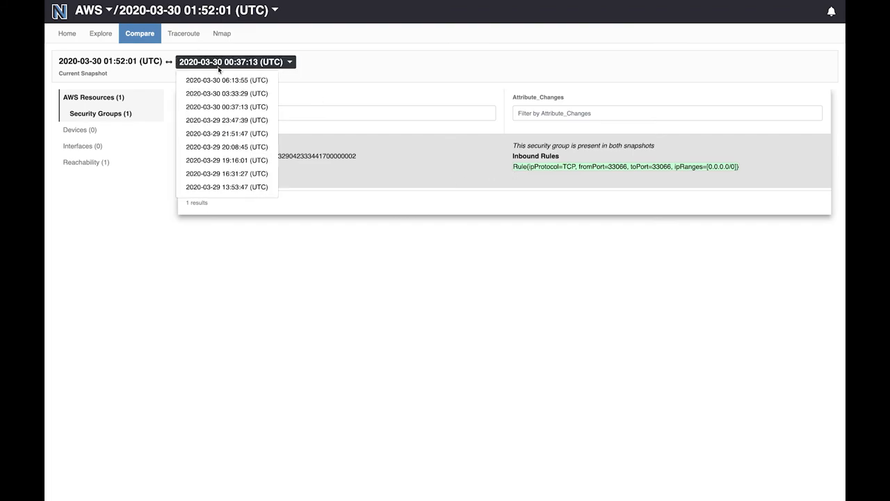